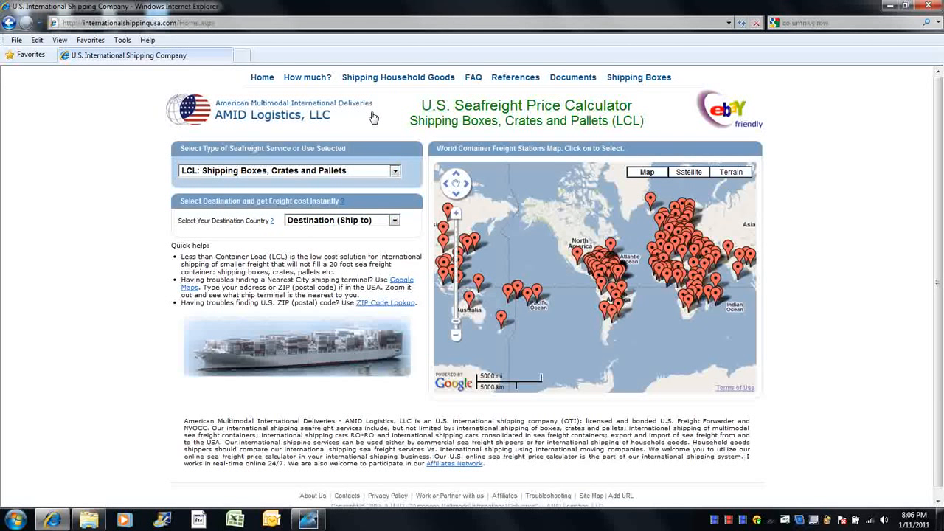
- Keep LCL boxes, crates and pallets as the seafreight service type
left_click(288, 171)
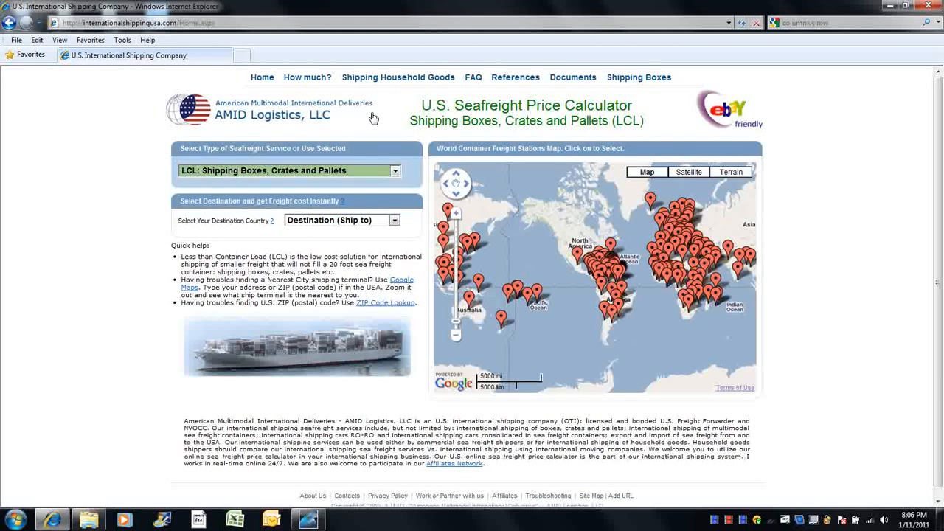
left_click(341, 220)
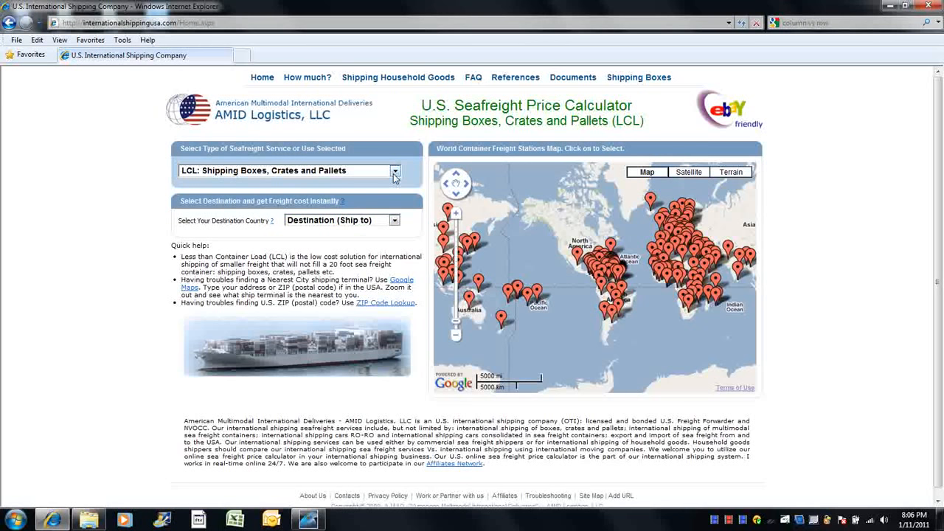
left_click(395, 171)
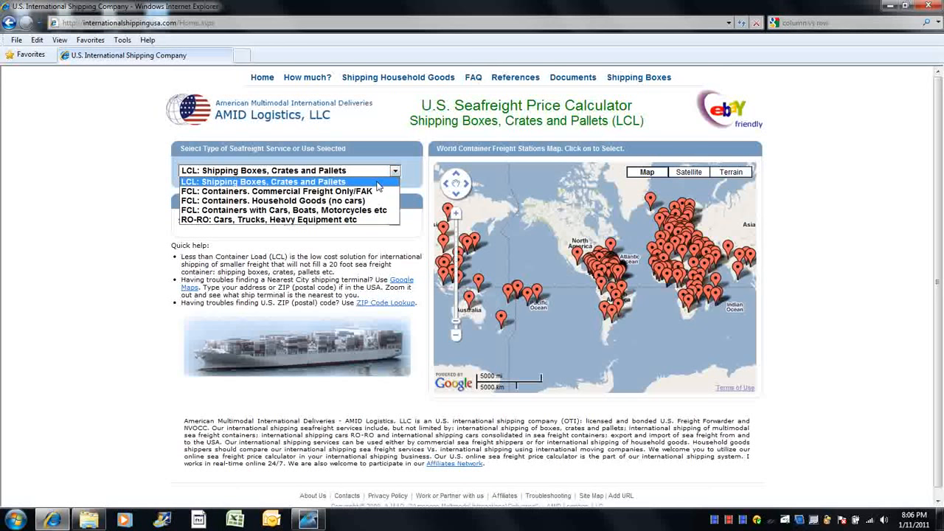
left_click(263, 182)
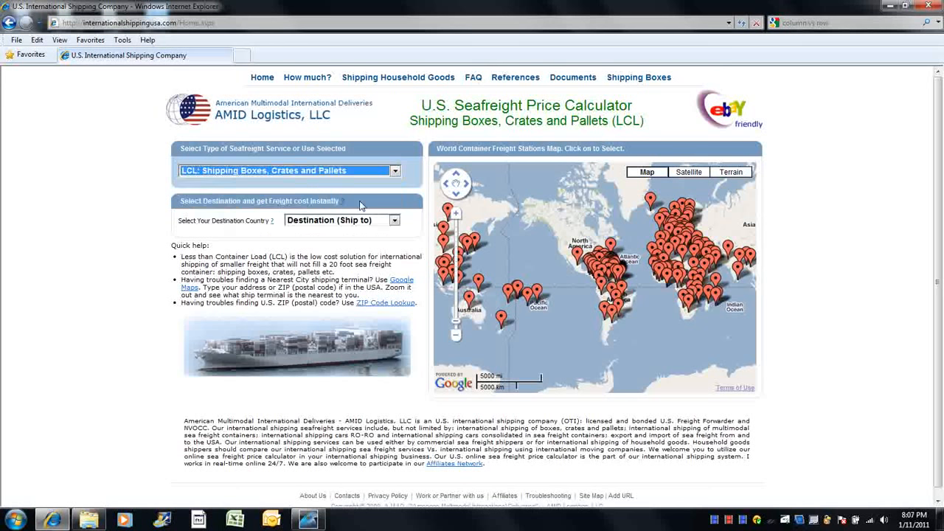
- Set the destination to Sydney, Australia
left_click(395, 220)
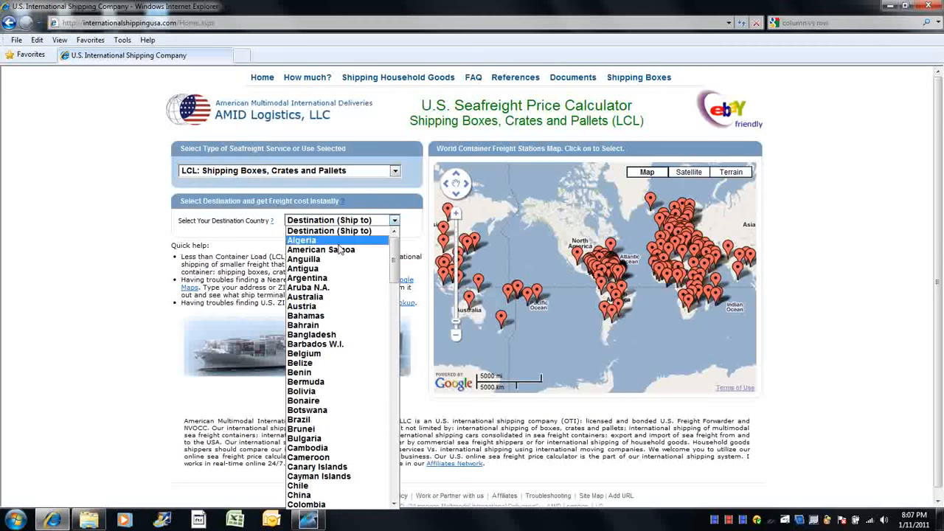
left_click(343, 220)
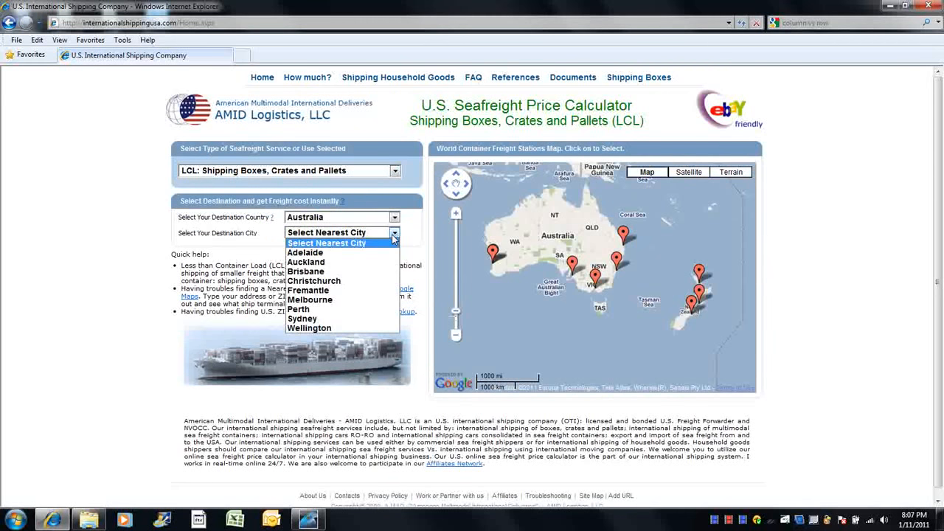
left_click(342, 233)
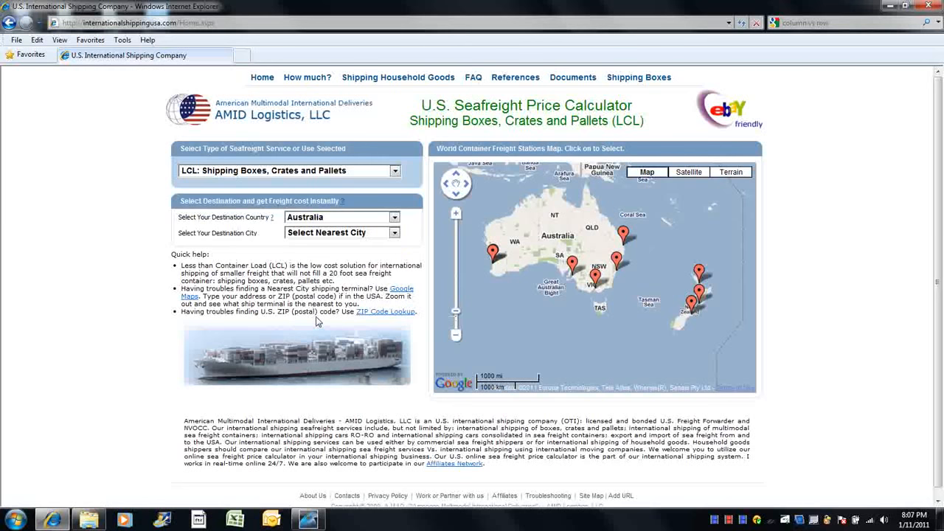
mouse_move(268, 219)
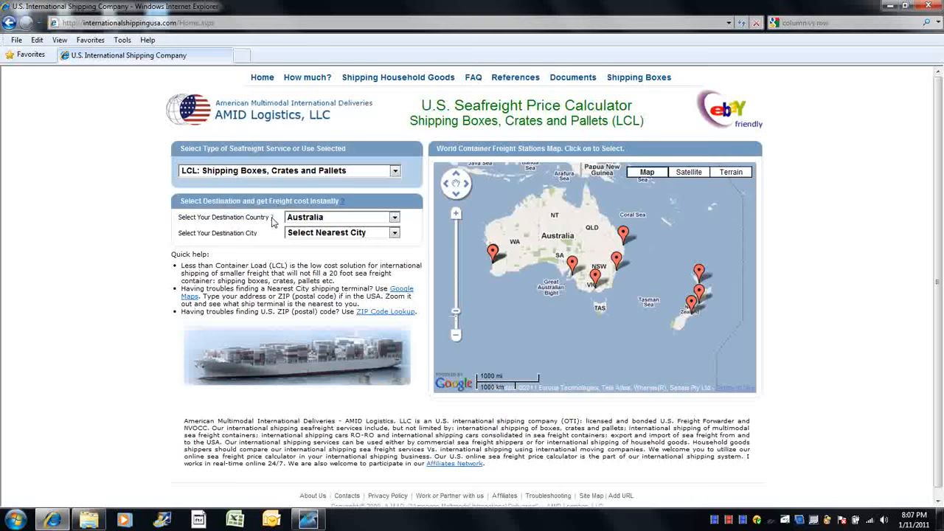
left_click(339, 233)
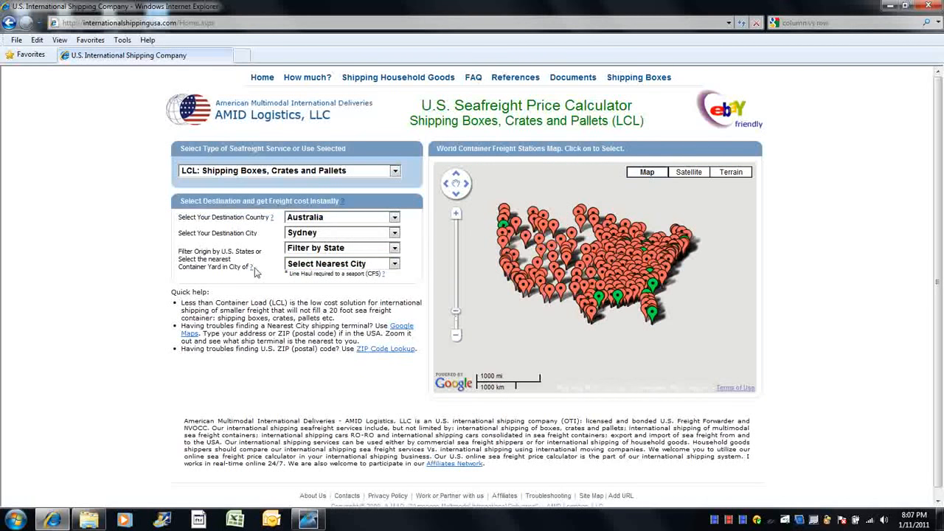
- Filter U.S. origin terminals to FL - Florida to choose a Florida city
left_click(342, 247)
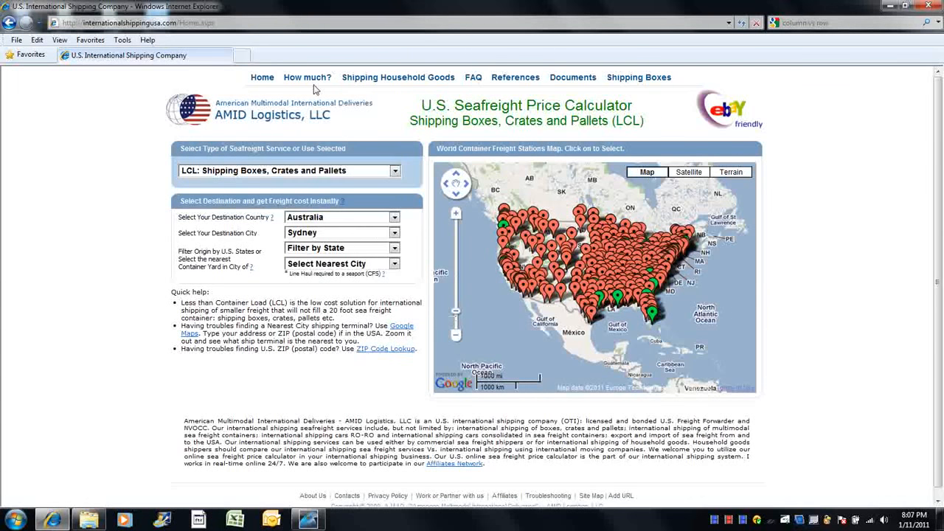
mouse_move(398, 271)
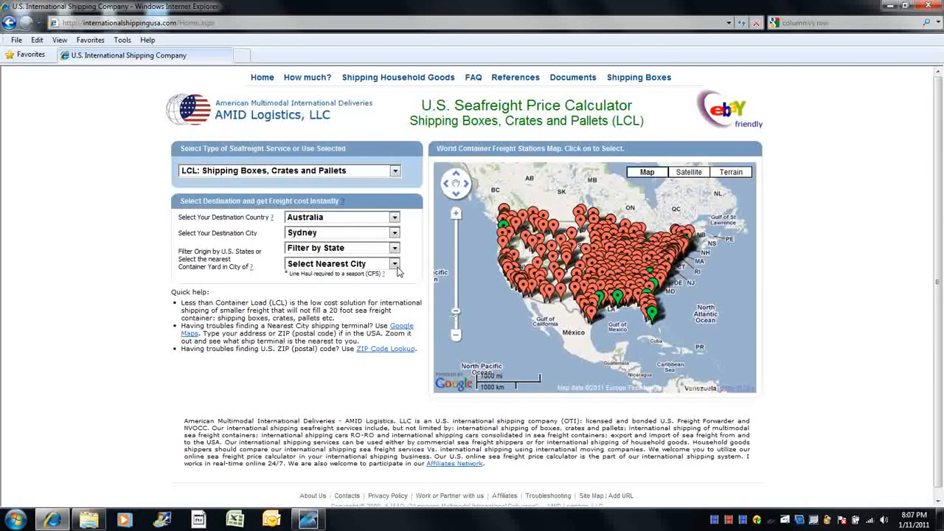
left_click(395, 262)
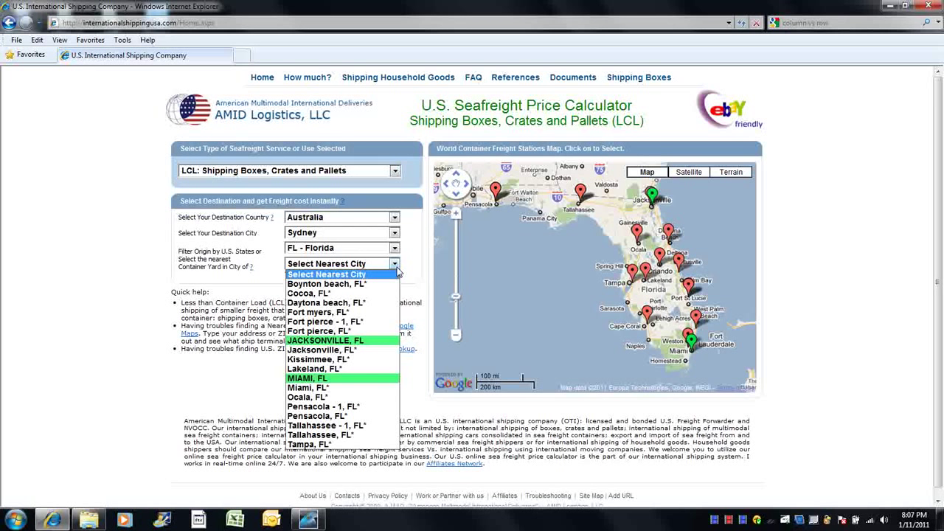
mouse_move(342, 339)
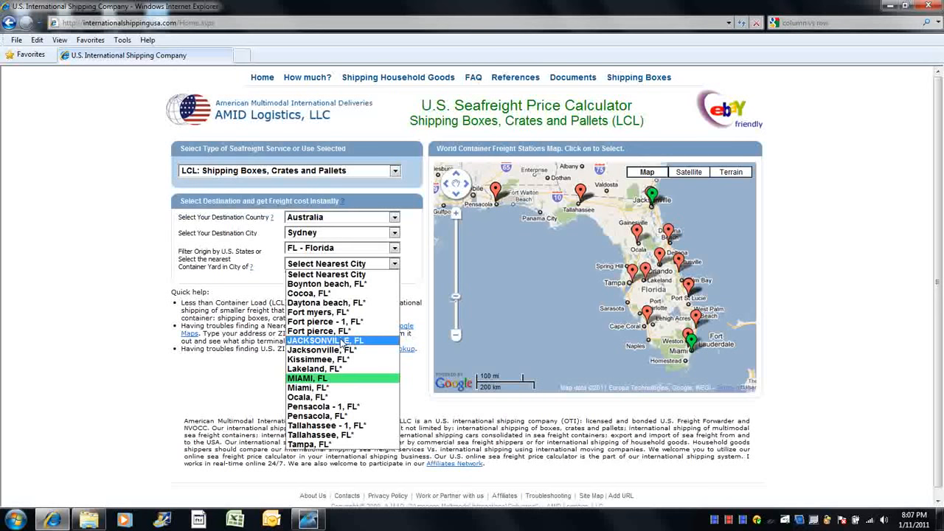
mouse_move(317, 331)
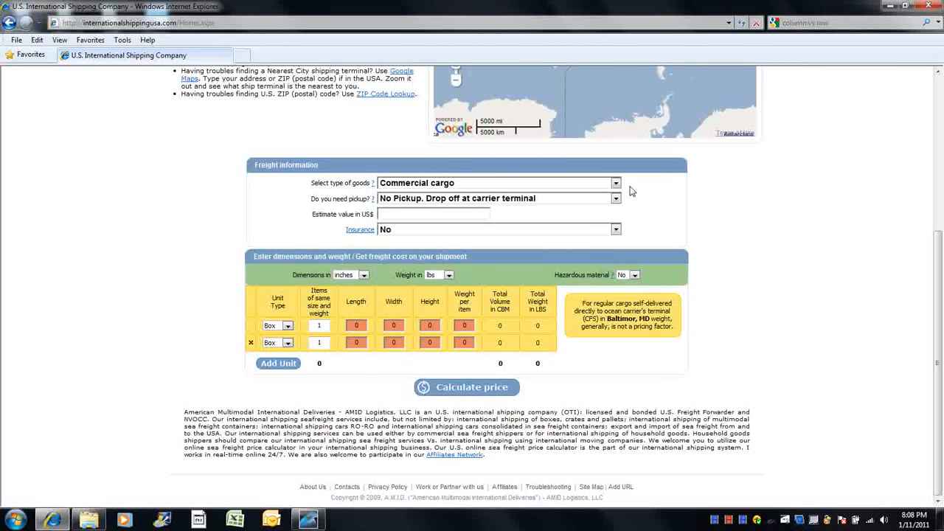
- Declare commercial cargo, loading-dock pickup, 1000 USD value and insurance accepted
left_click(616, 183)
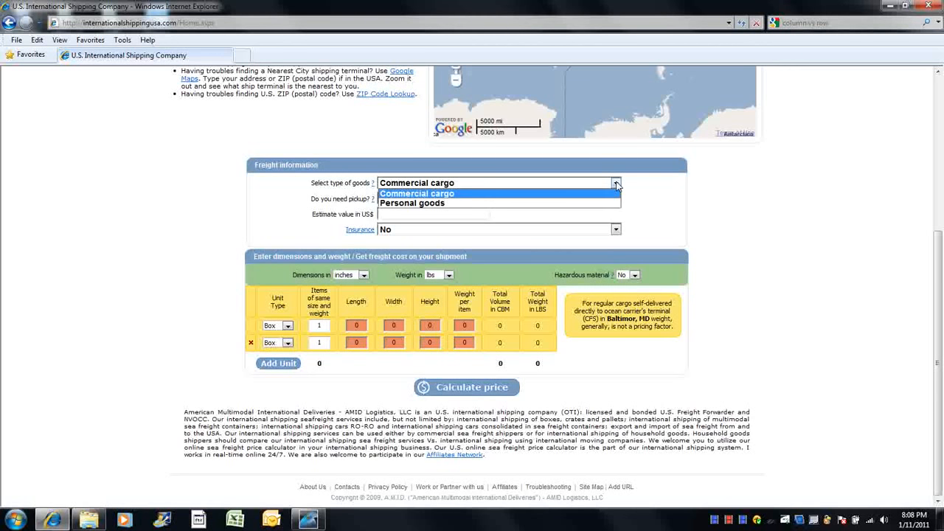
mouse_move(493, 199)
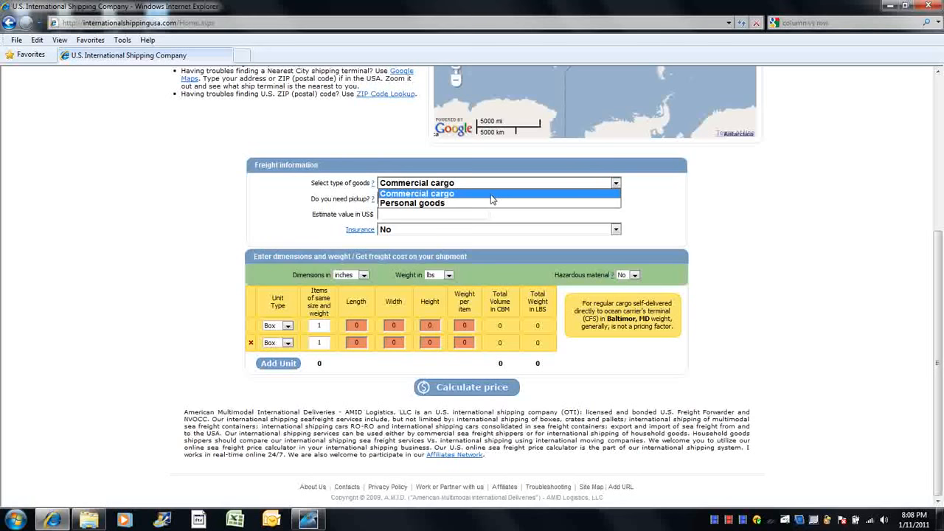
left_click(416, 193)
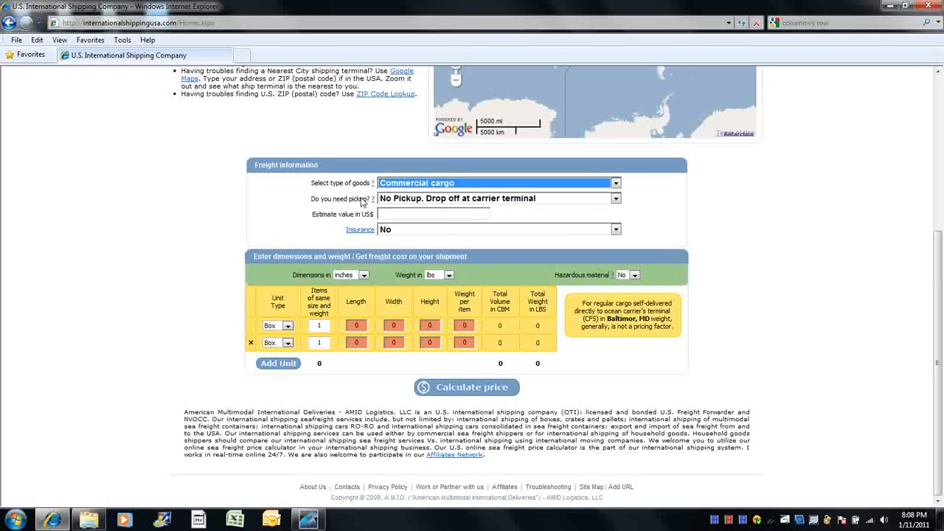
left_click(617, 197)
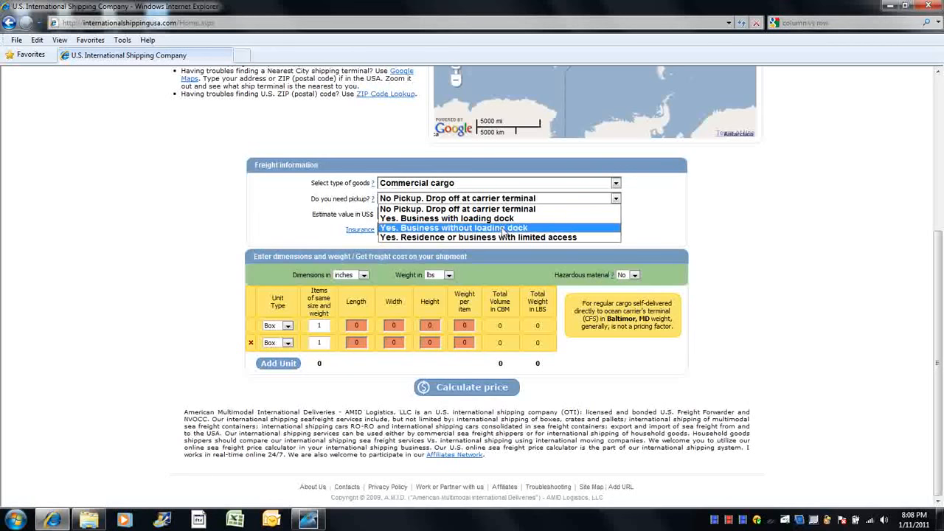
mouse_move(500, 218)
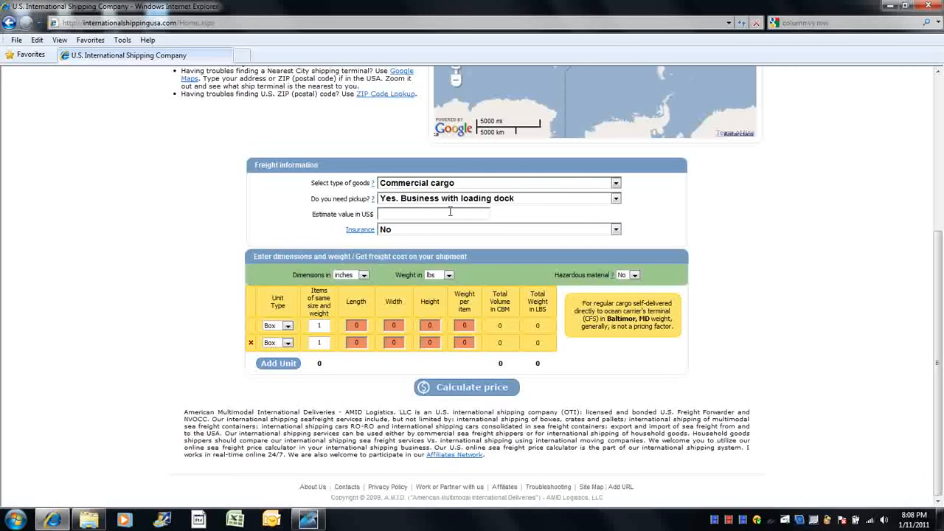
type("1000")
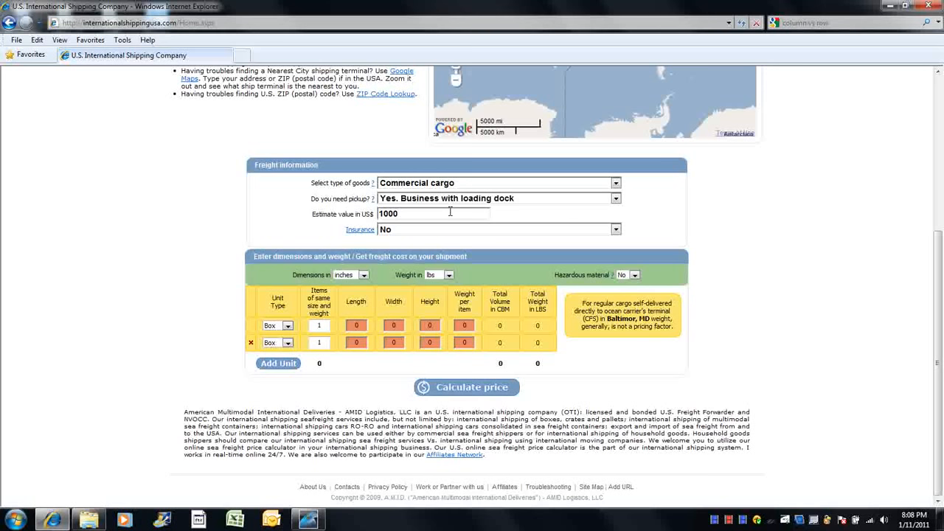
left_click(616, 230)
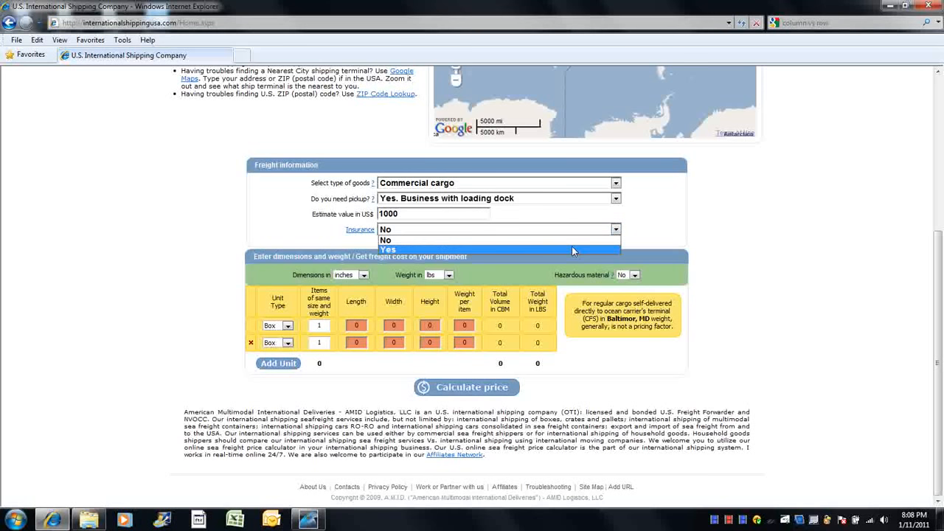
left_click(386, 249)
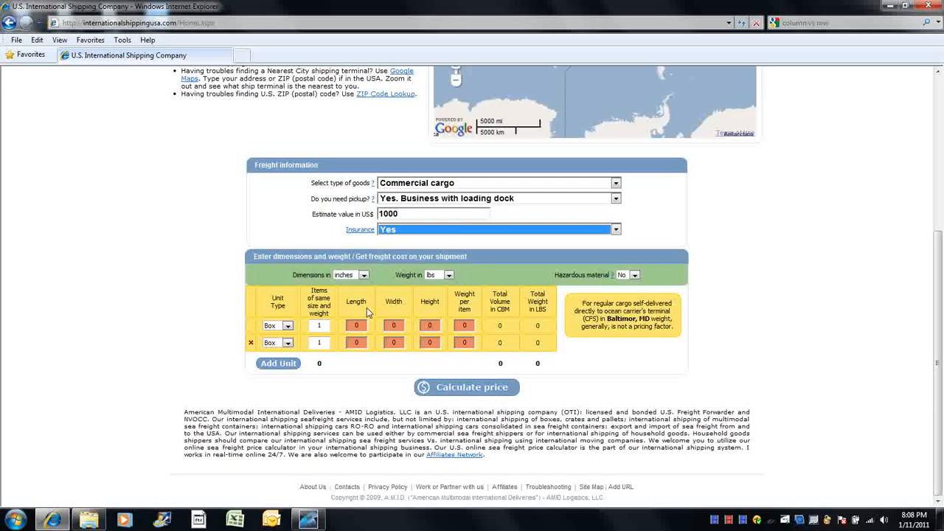
mouse_move(302, 331)
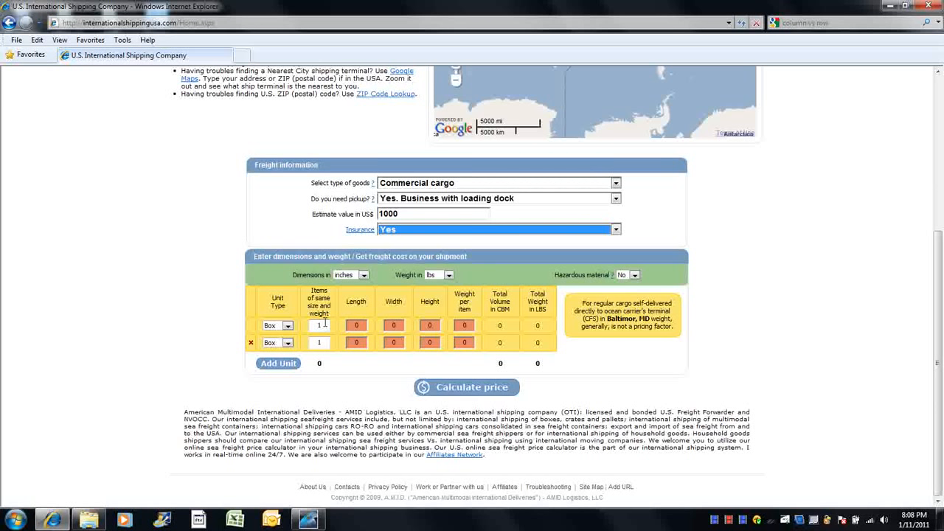
- Enter the first row as 2 boxes of 10×30×20 inches at 100 lbs each
left_click(318, 326)
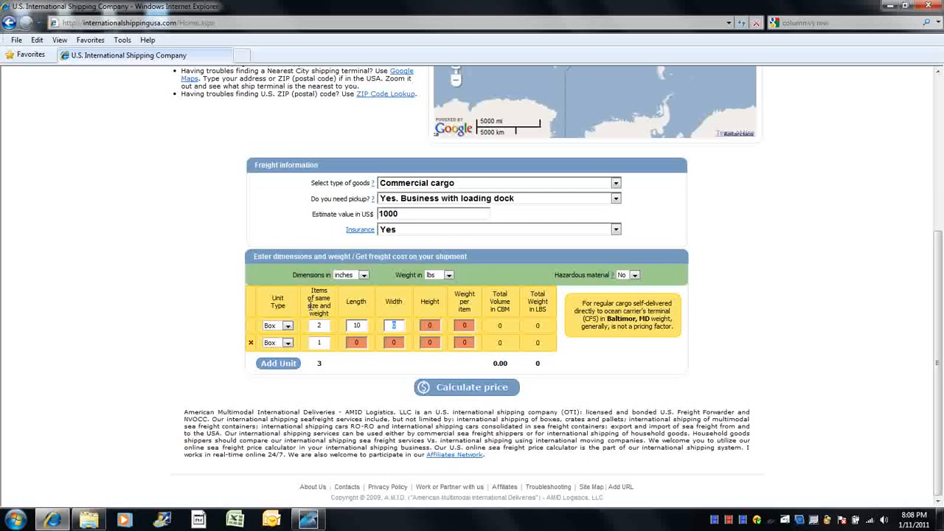
type("20")
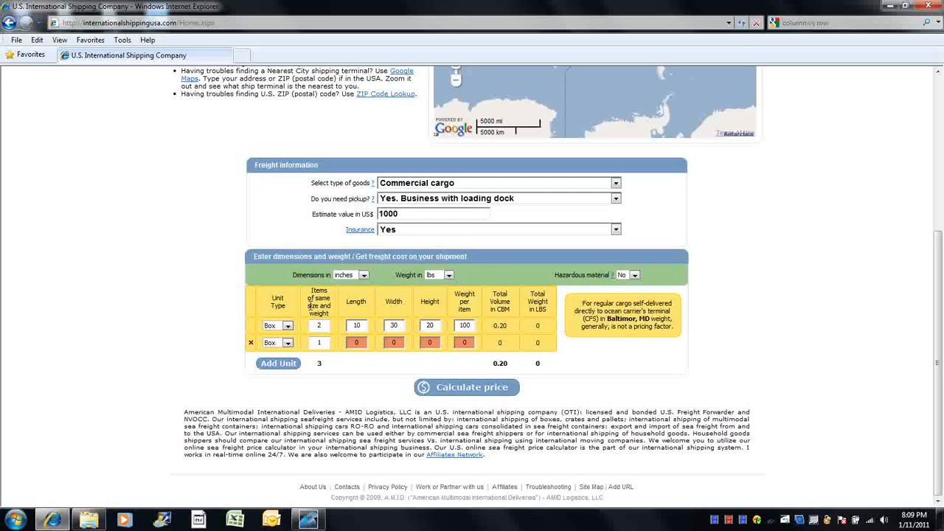
left_click(463, 326)
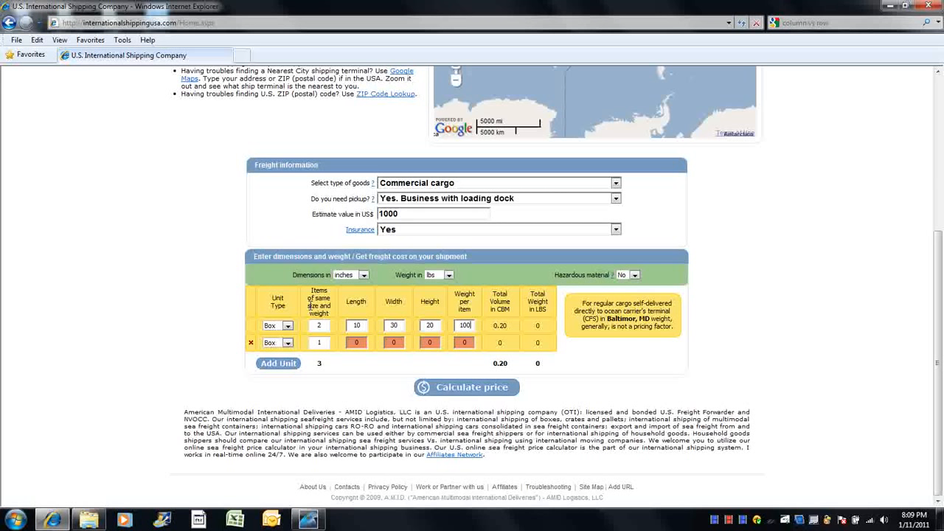
mouse_move(298, 323)
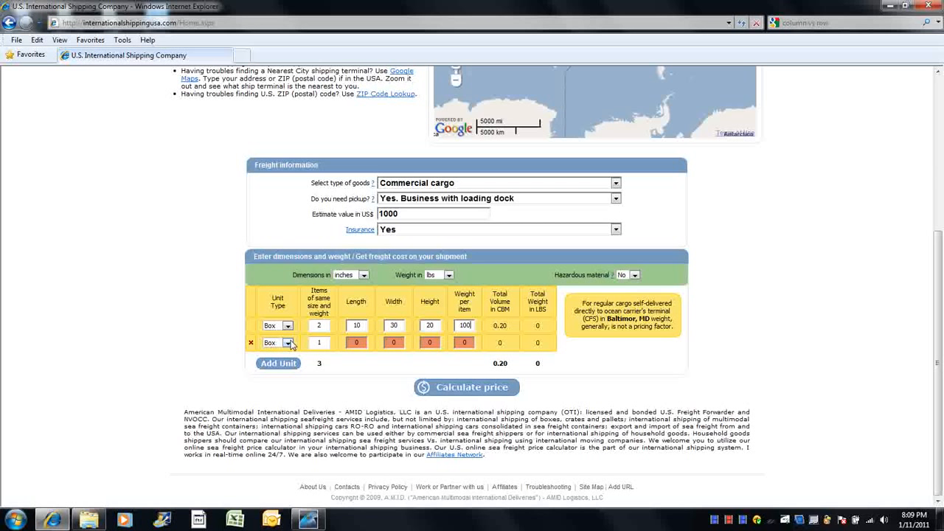
- Make the second row 1 pallet of 40×48×60 inches at 200 lbs and remove the empty third row
left_click(289, 342)
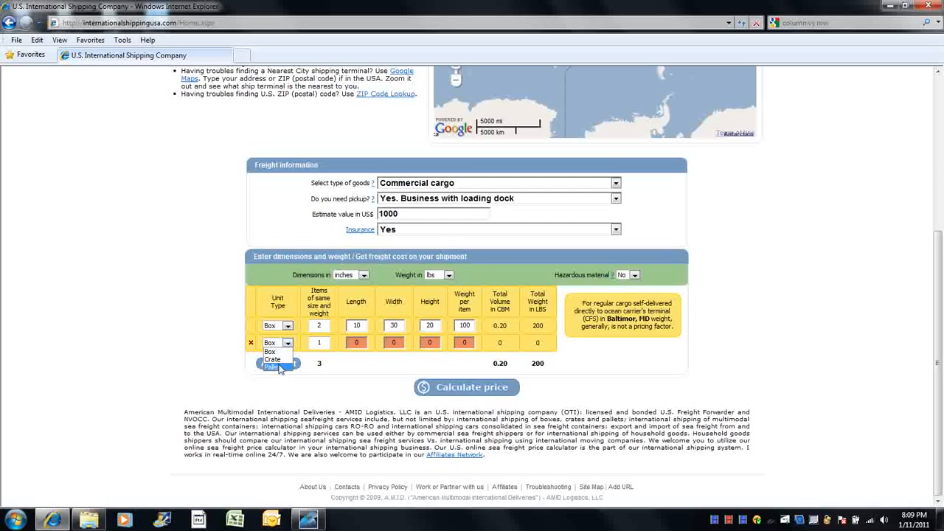
left_click(272, 367)
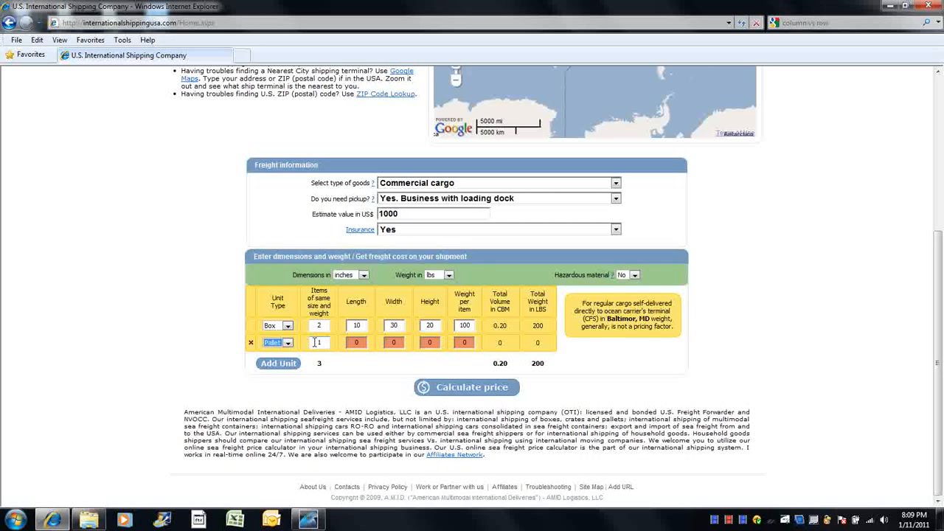
left_click(357, 342)
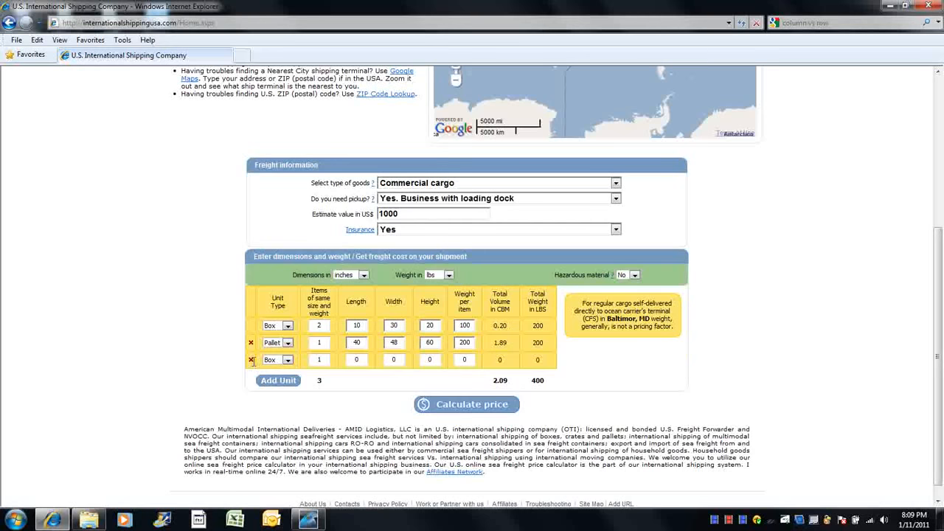
left_click(251, 360)
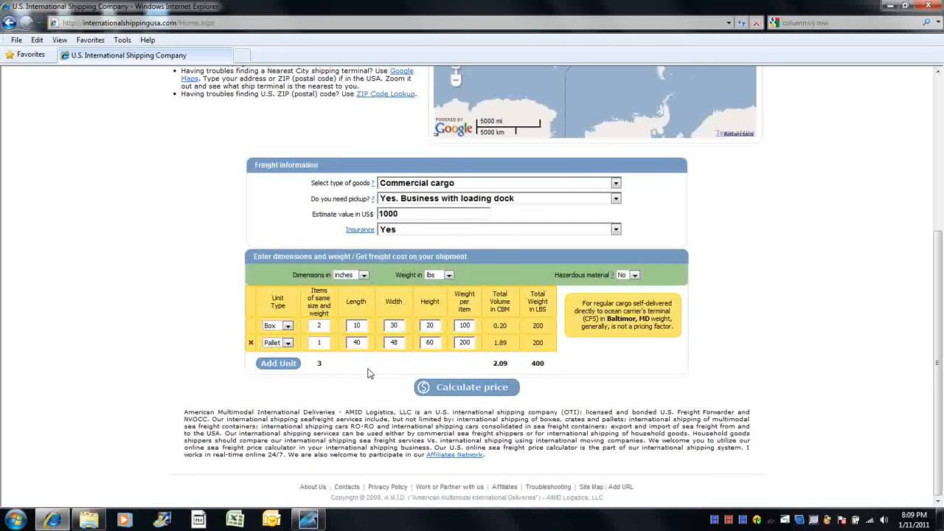
mouse_move(456, 390)
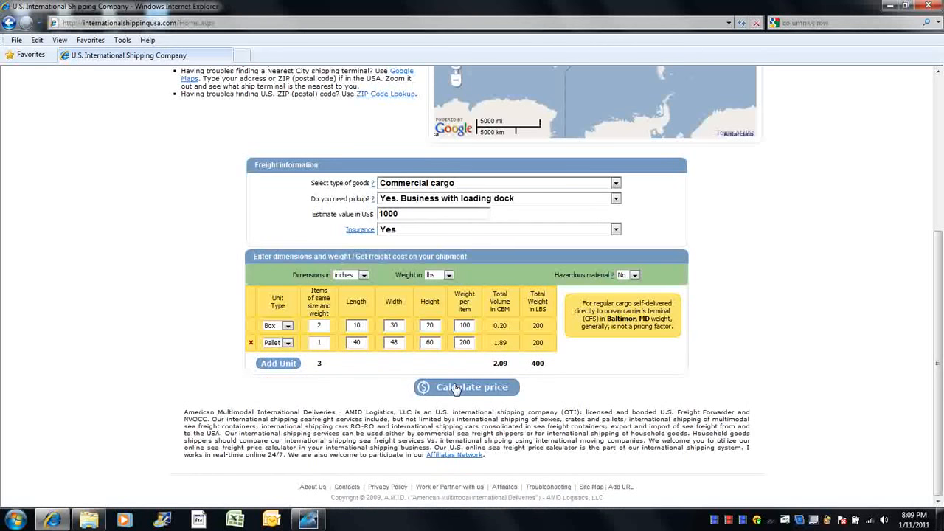
- Calculate the US$ 652 Jacksonville-to-Sydney price and enter pickup ZIP 32137
left_click(466, 386)
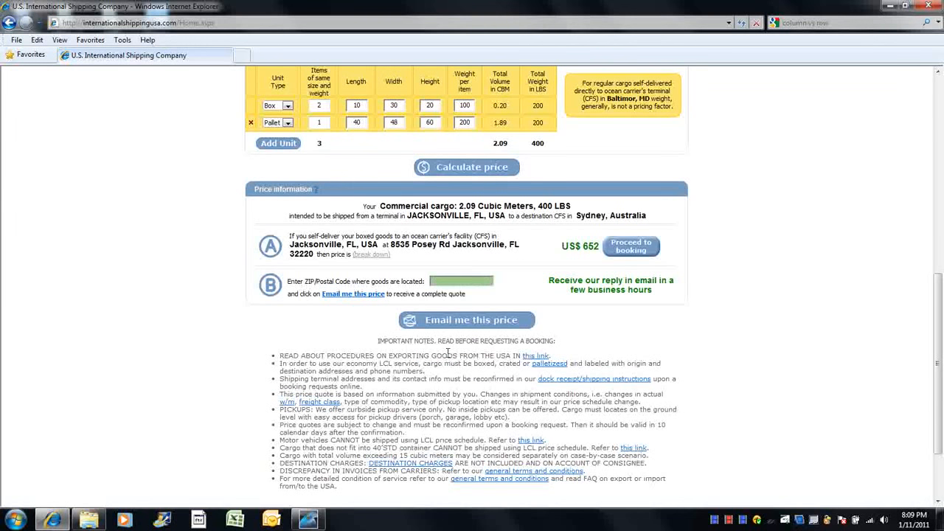
left_click(460, 280)
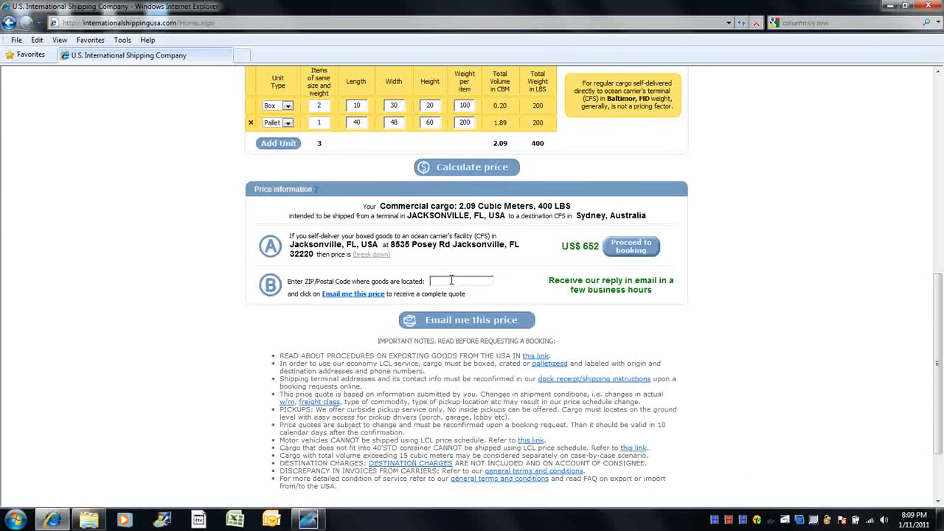
type("32")
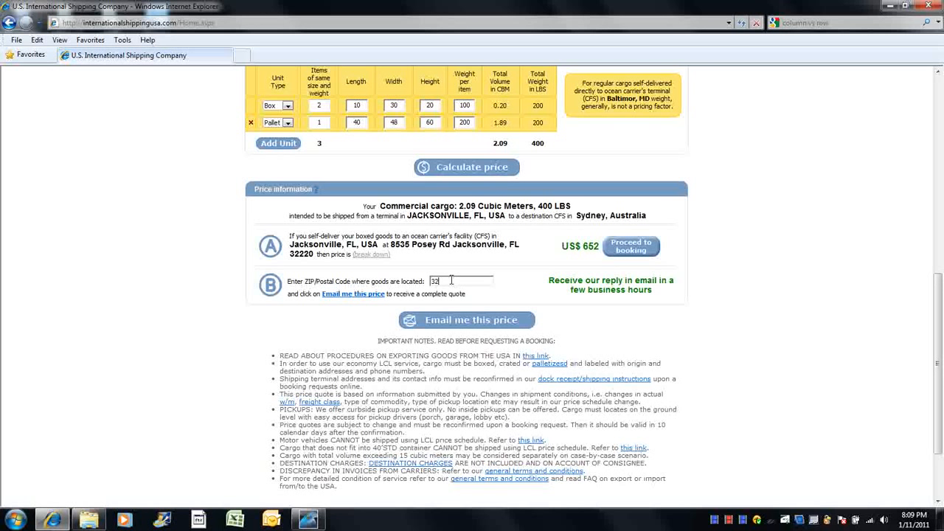
type("137")
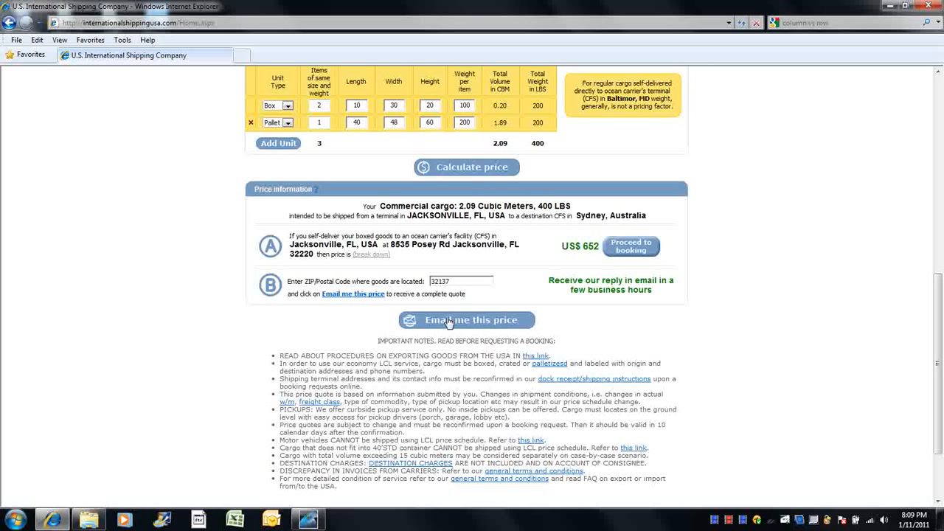
- Request the price by e-mail and enter the e-mail address in the popup form
left_click(466, 319)
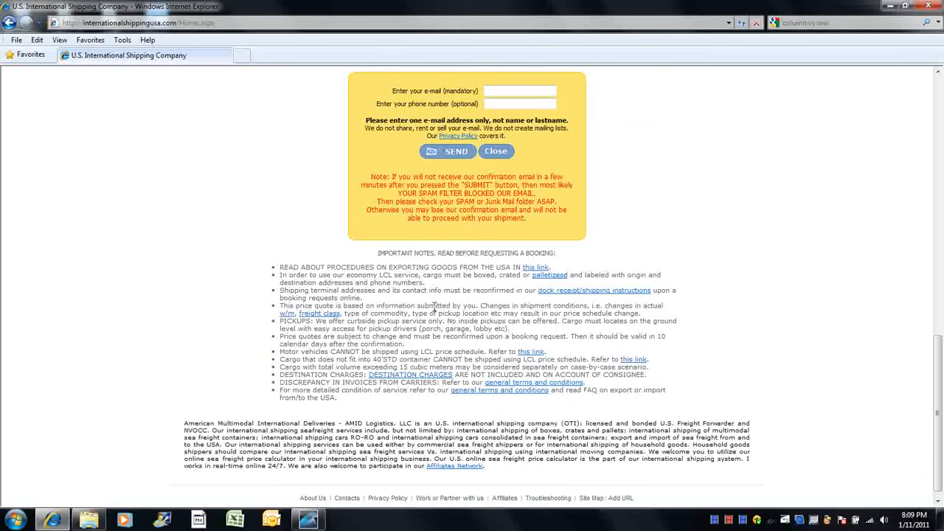
left_click(519, 90)
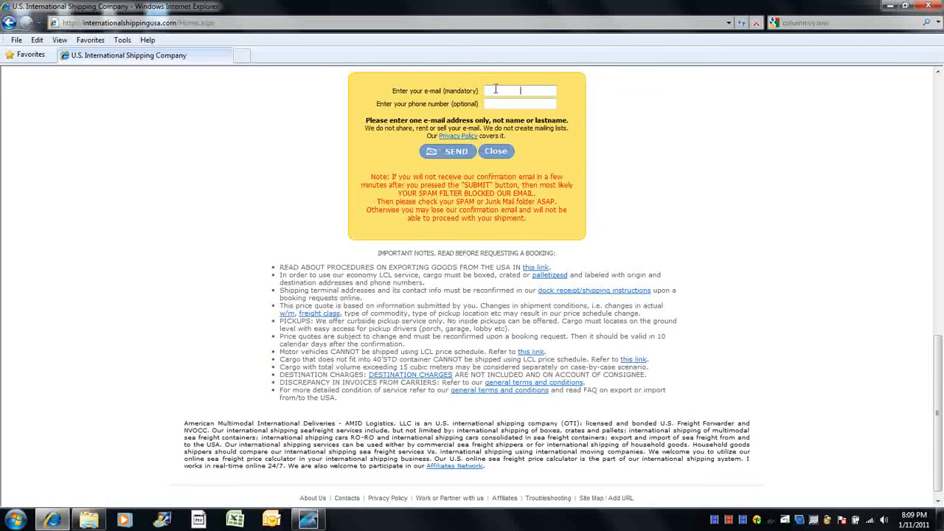
type("your")
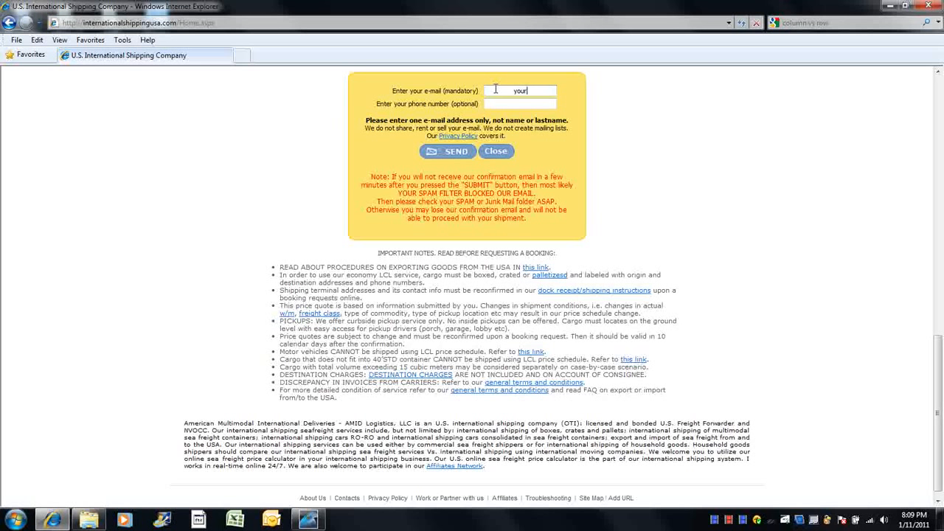
type("email")
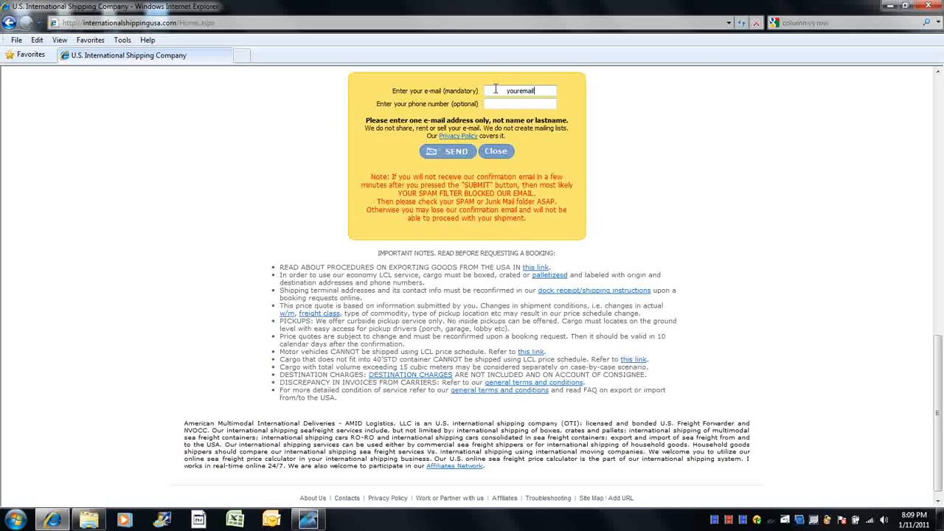
type("@gmail.co")
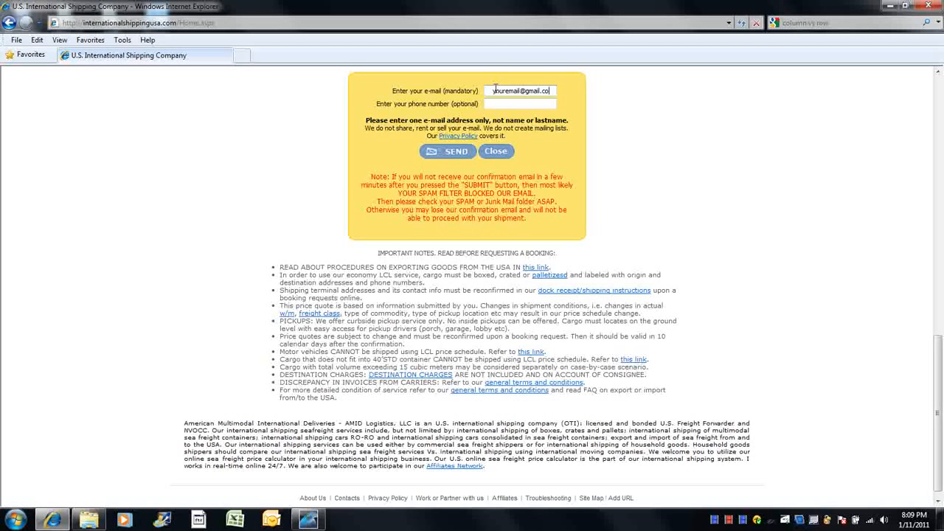
type("m")
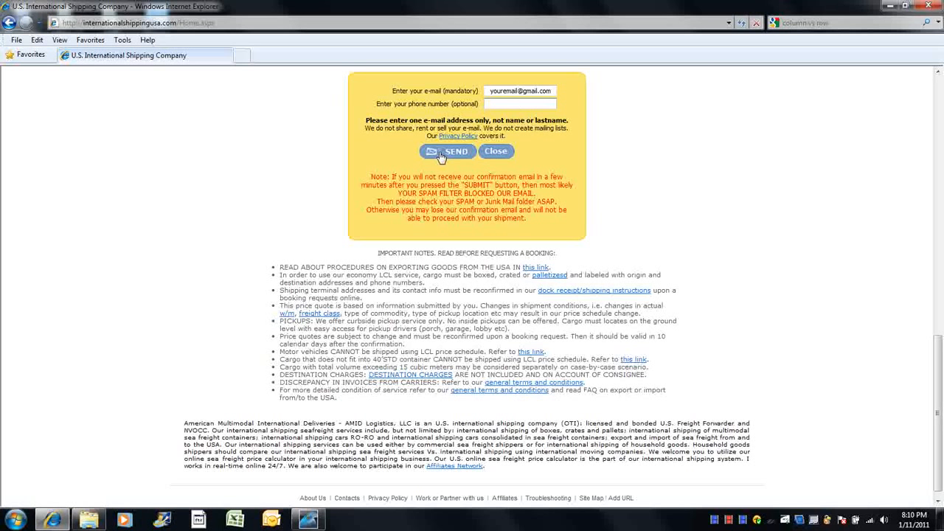
left_click(519, 103)
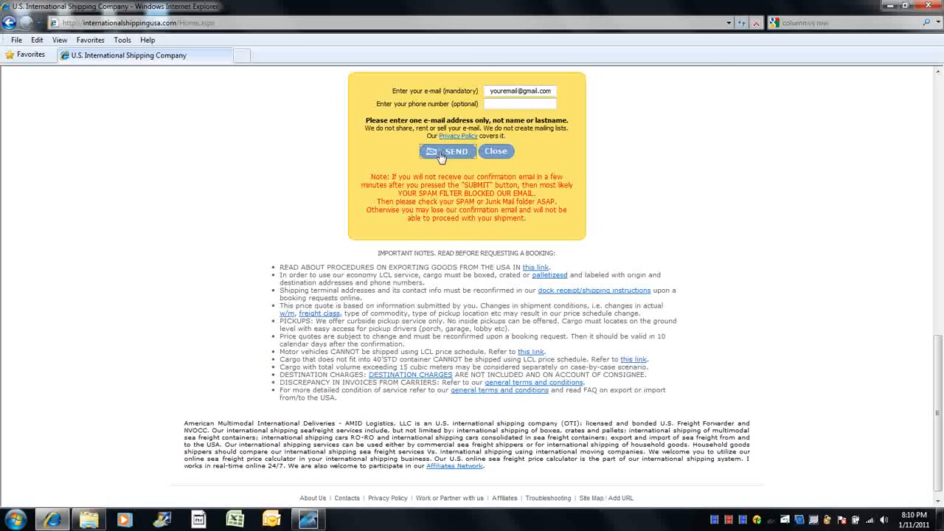
- Send the e-mail request to get the US$ 652 quote confirmation with reference number
left_click(446, 151)
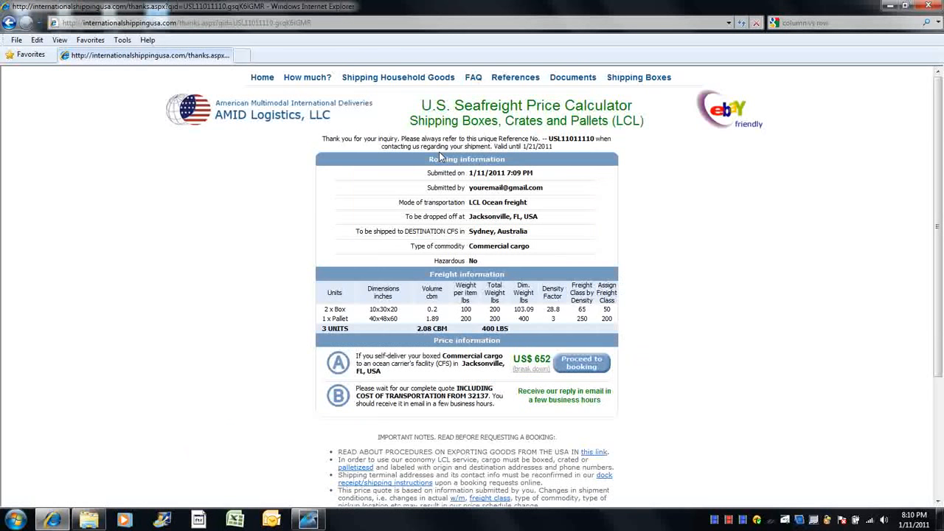
mouse_move(618, 241)
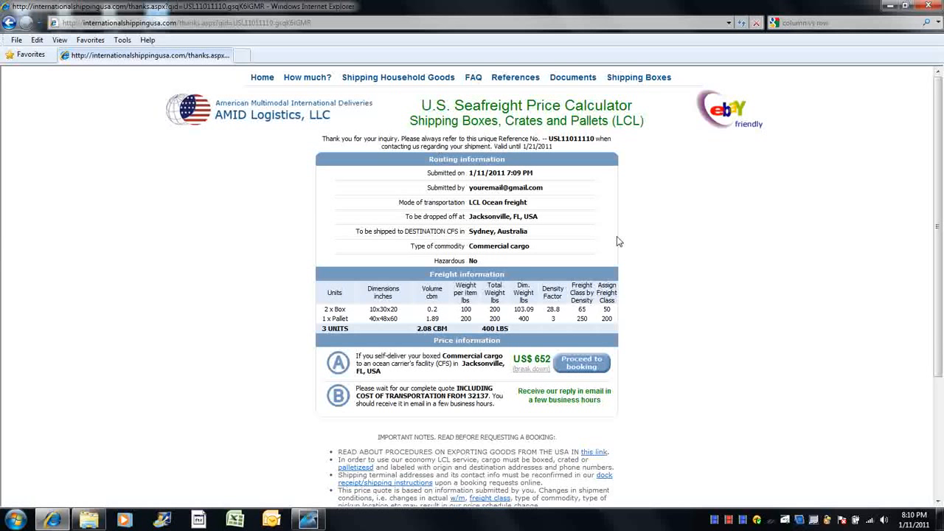
mouse_move(671, 351)
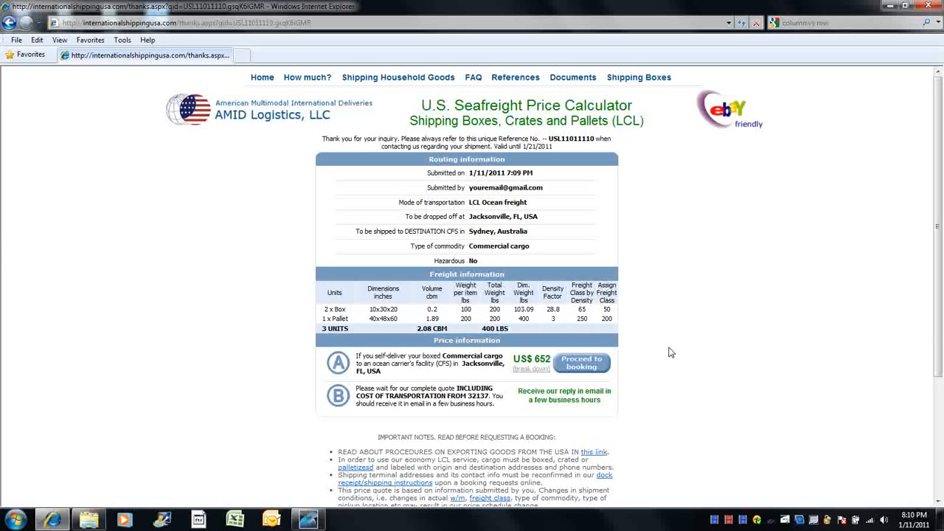
mouse_move(581, 363)
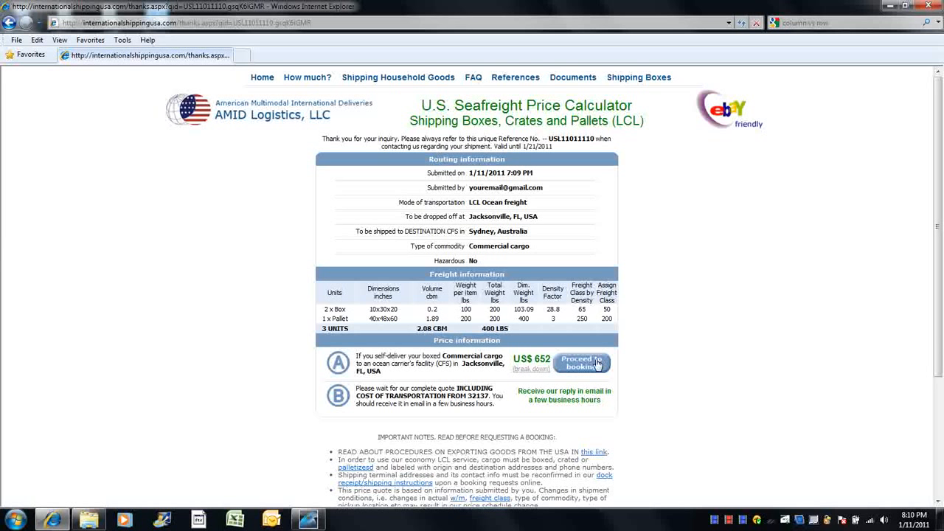
- Proceed to booking and accept the terms and not-a-rogue-mover declarations for submission
left_click(581, 362)
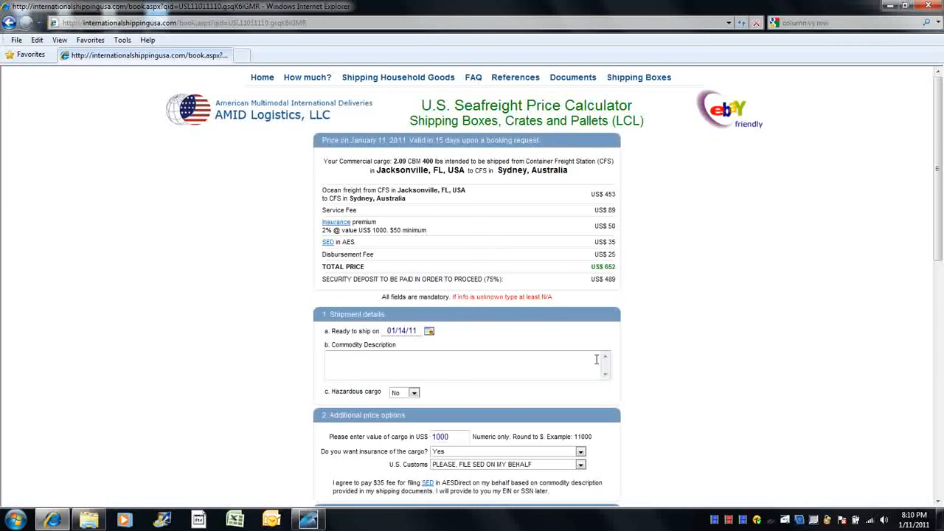
mouse_move(416, 234)
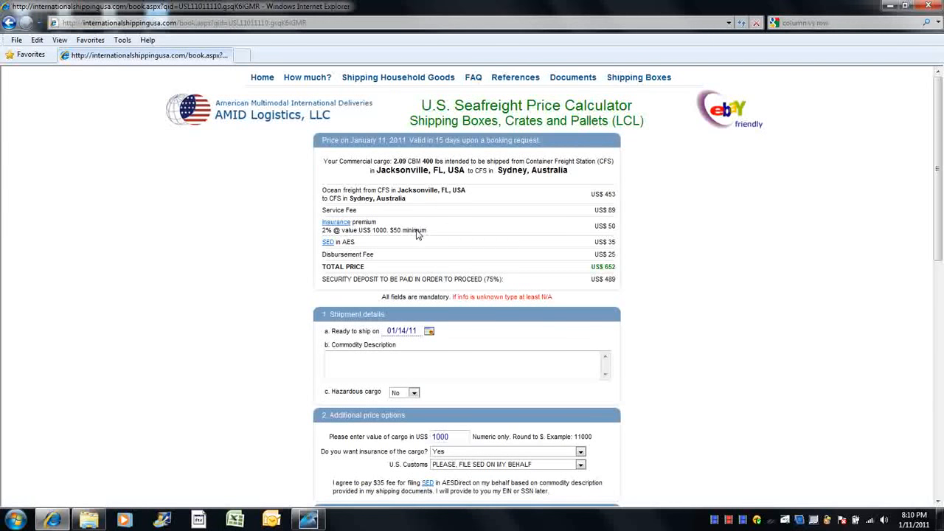
scroll("down", 3)
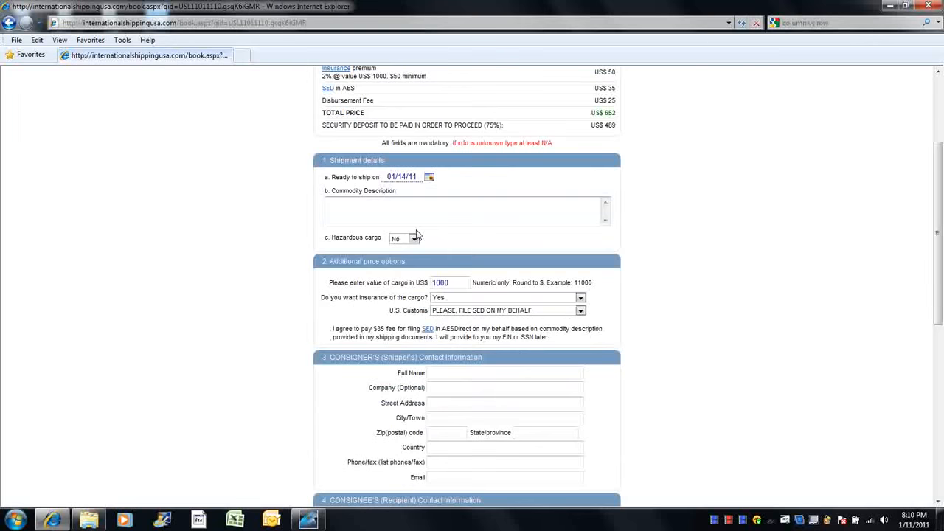
scroll("down", 3)
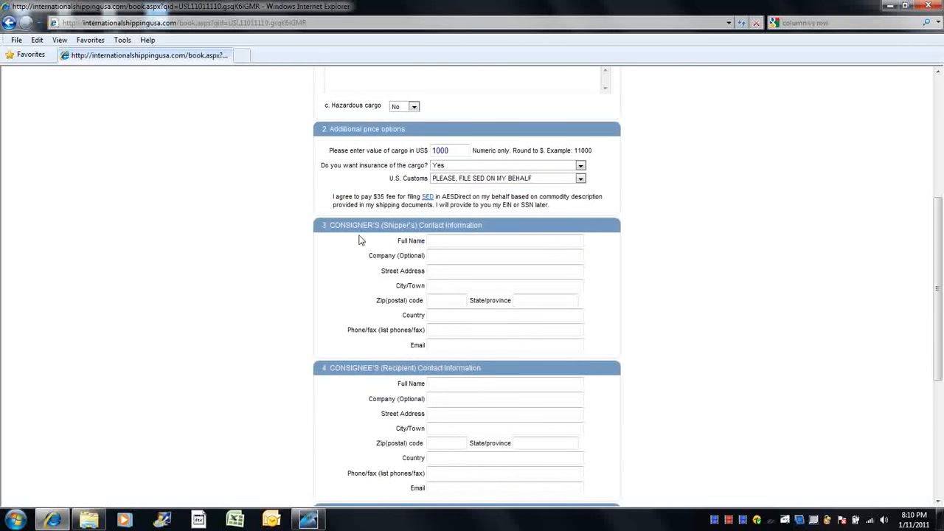
scroll("down", 3)
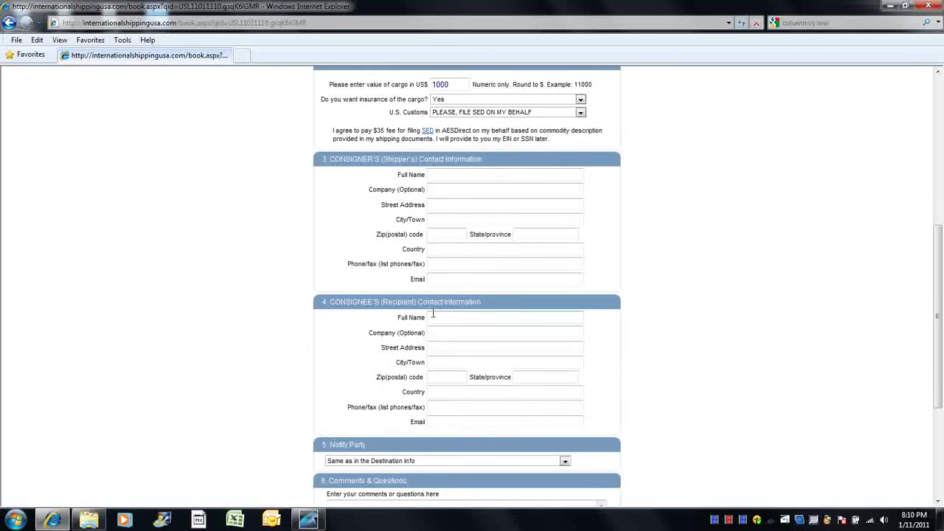
scroll("down", 3)
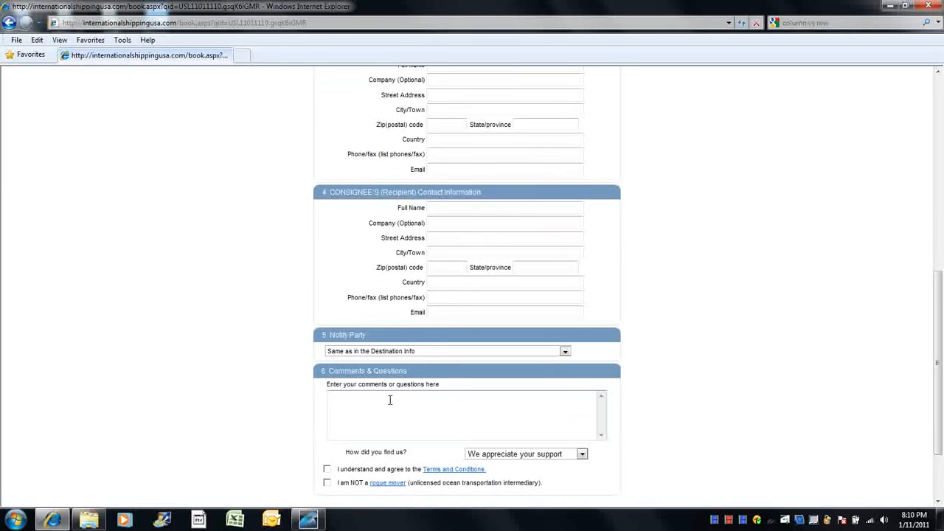
scroll("down", 3)
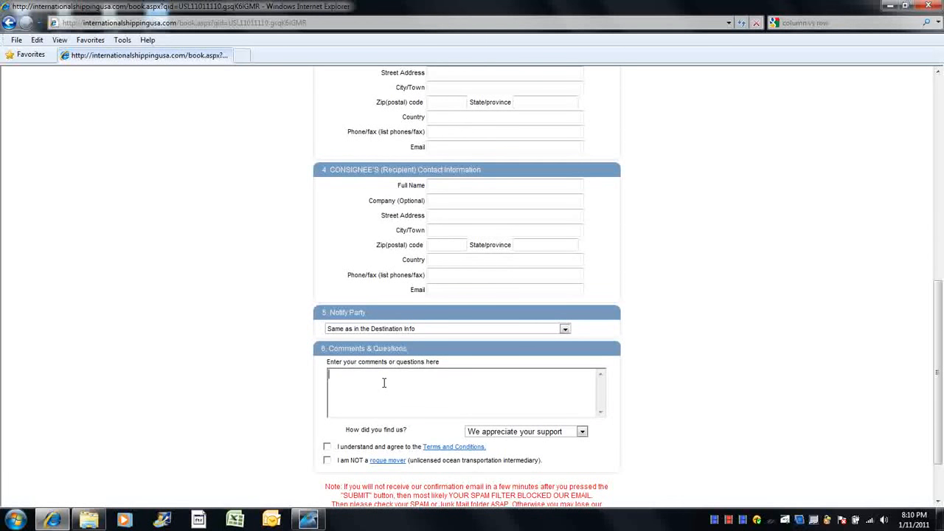
mouse_move(339, 414)
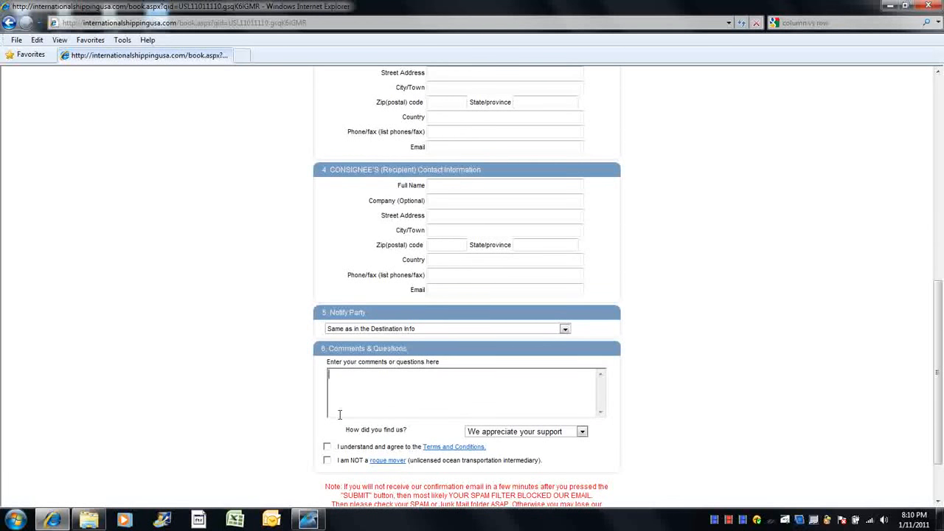
left_click(327, 445)
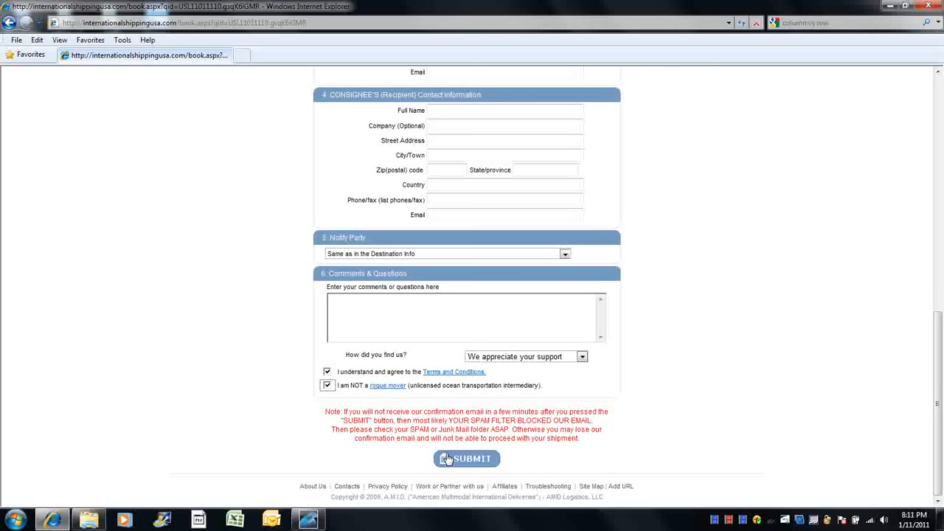
mouse_move(941, 442)
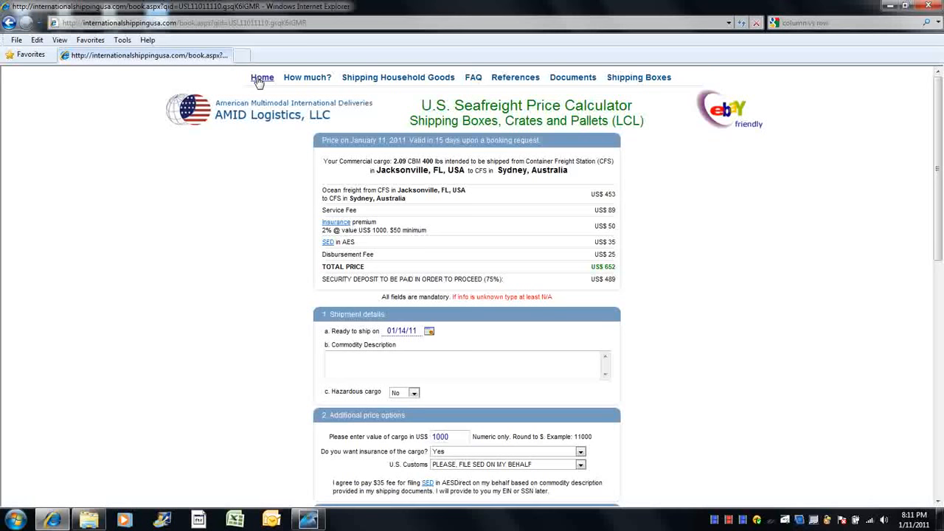
- Return to the start page and look over the service types list and FAQ topics
left_click(262, 77)
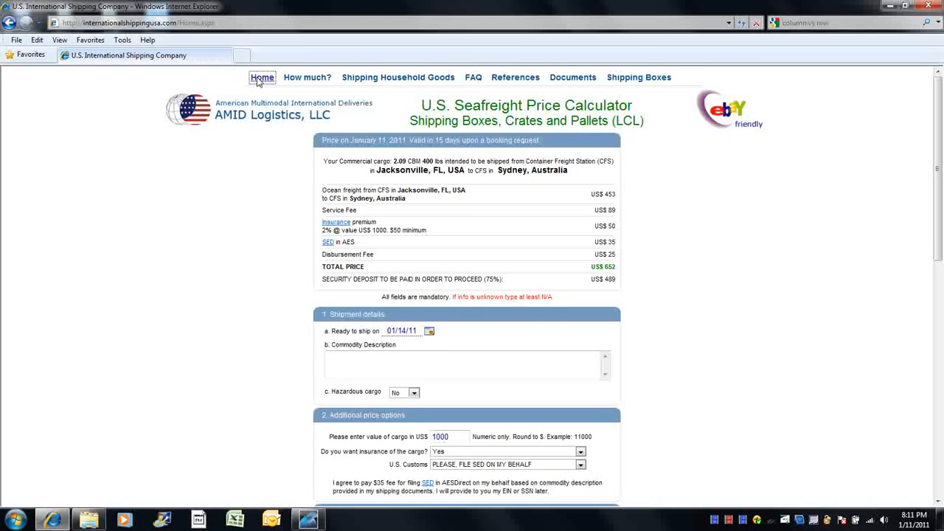
mouse_move(274, 106)
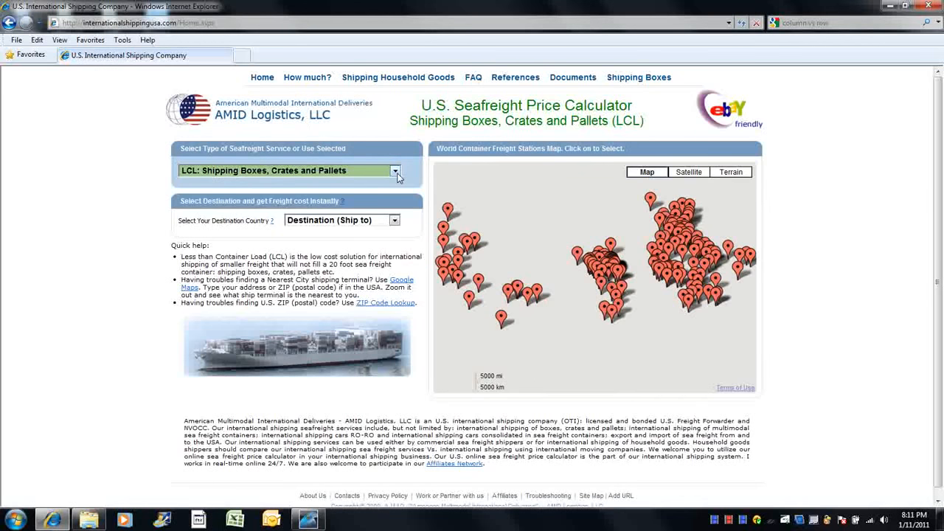
left_click(396, 171)
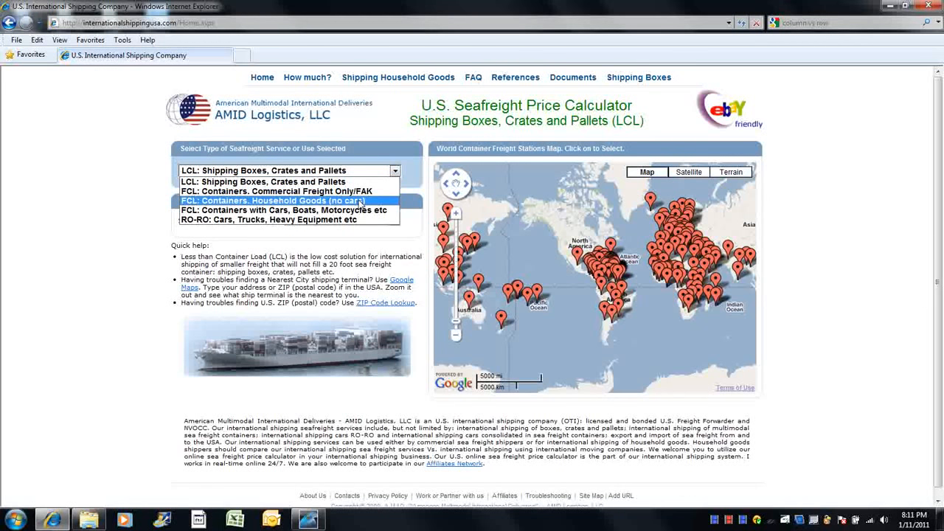
mouse_move(288, 181)
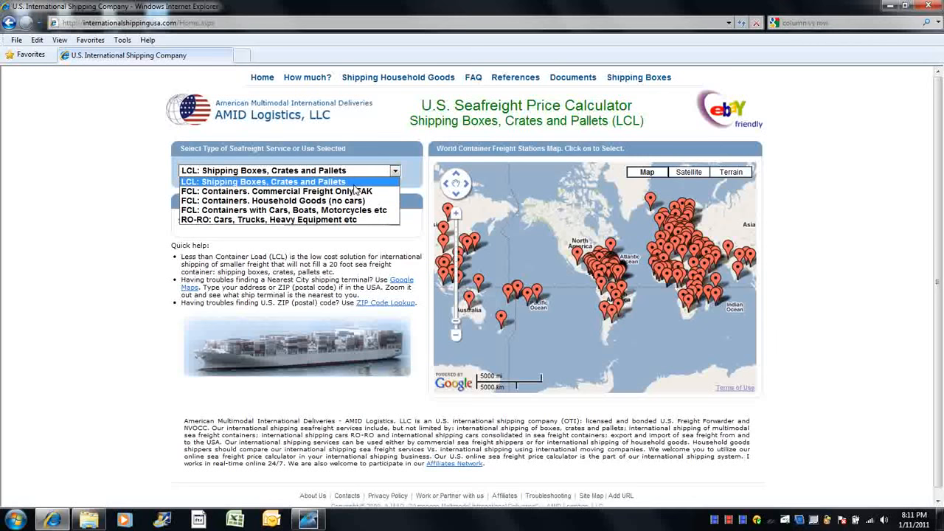
mouse_move(436, 121)
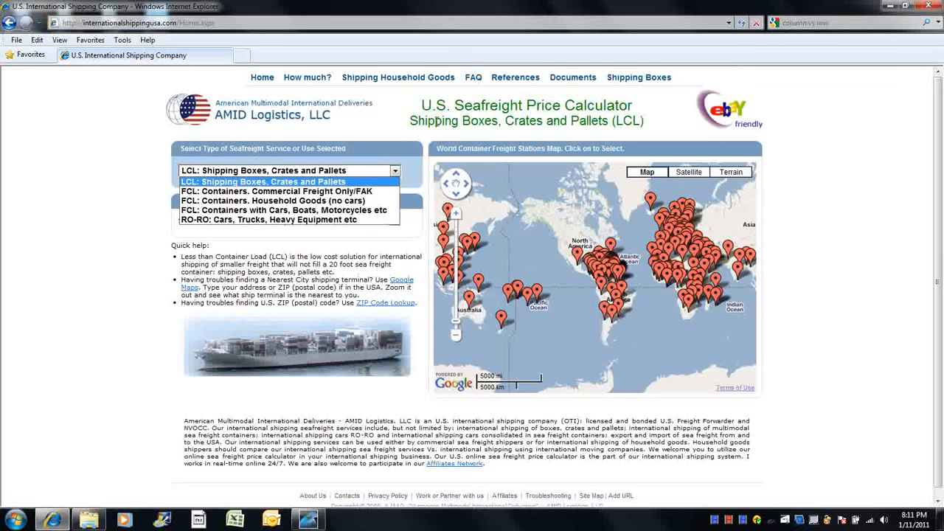
left_click(472, 77)
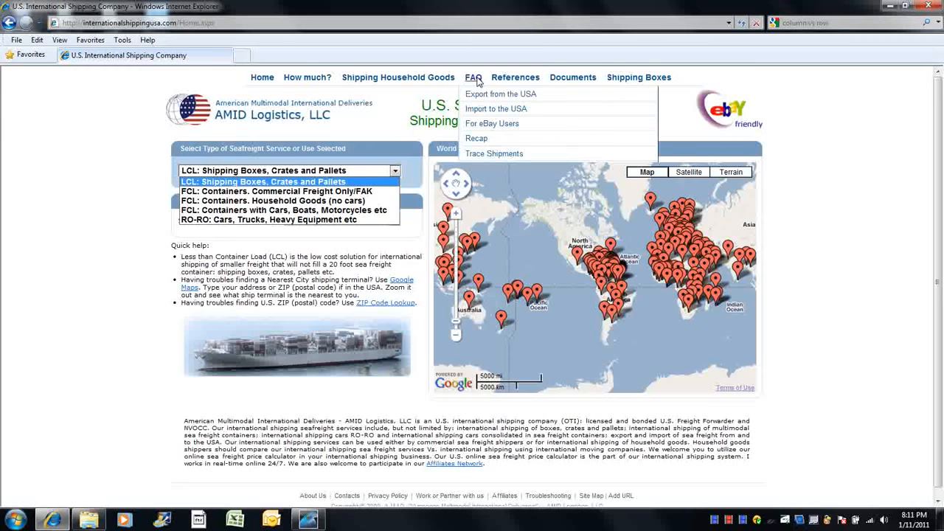